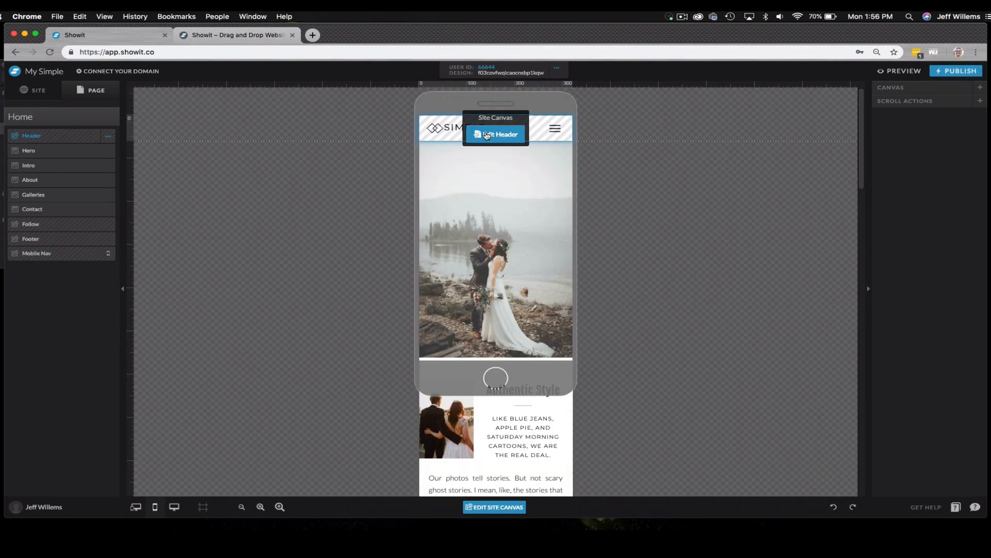
Give the header's hamburger icon a Show Site Canvas click action targeting Mobile Nav.
{"action": "left_click", "coordinate": [495, 134]}
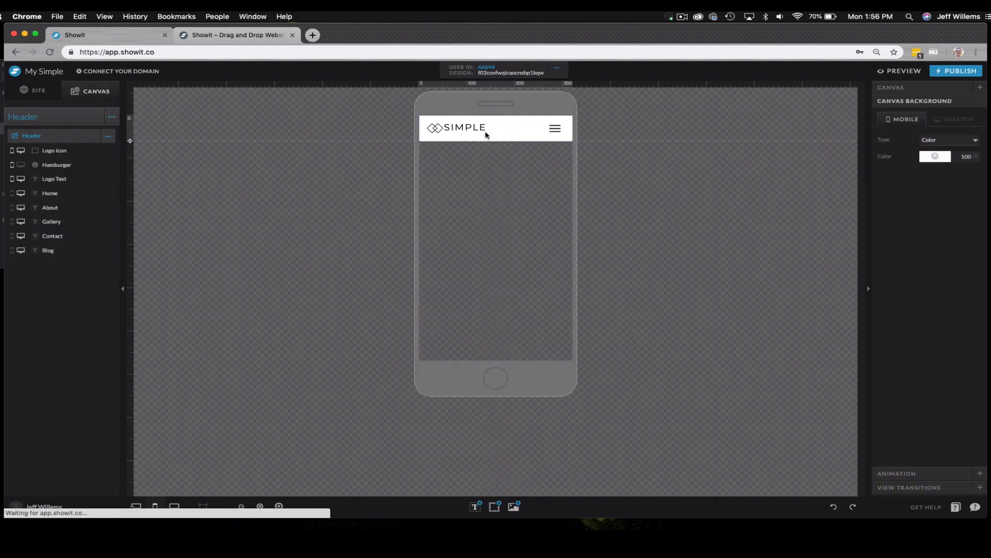
{"action": "left_click", "coordinate": [555, 128]}
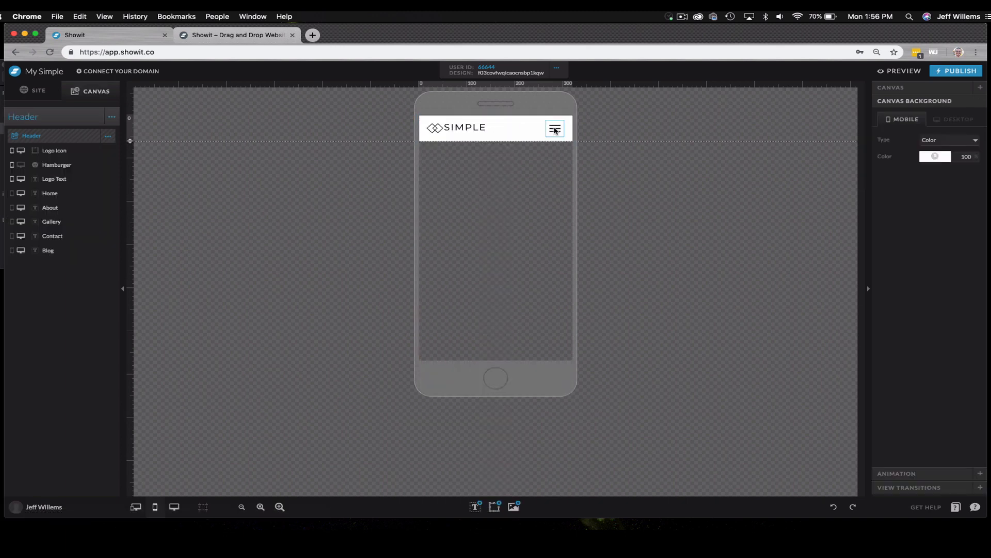
{"action": "left_click", "coordinate": [555, 128]}
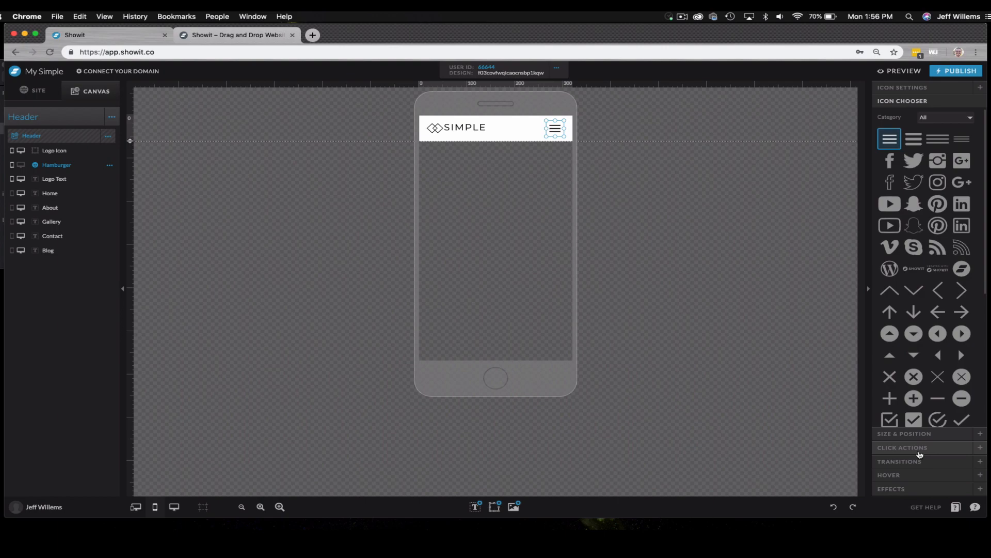
{"action": "left_click", "coordinate": [902, 447]}
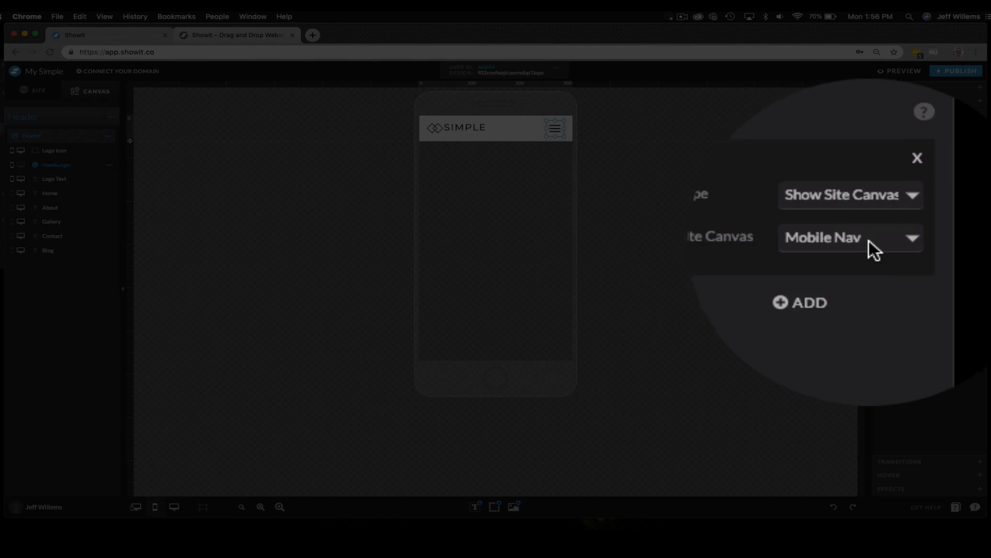
Confirm the Mobile Nav canvas is hidden to start and sticky at top, then return to Home.
{"action": "left_click", "coordinate": [917, 158]}
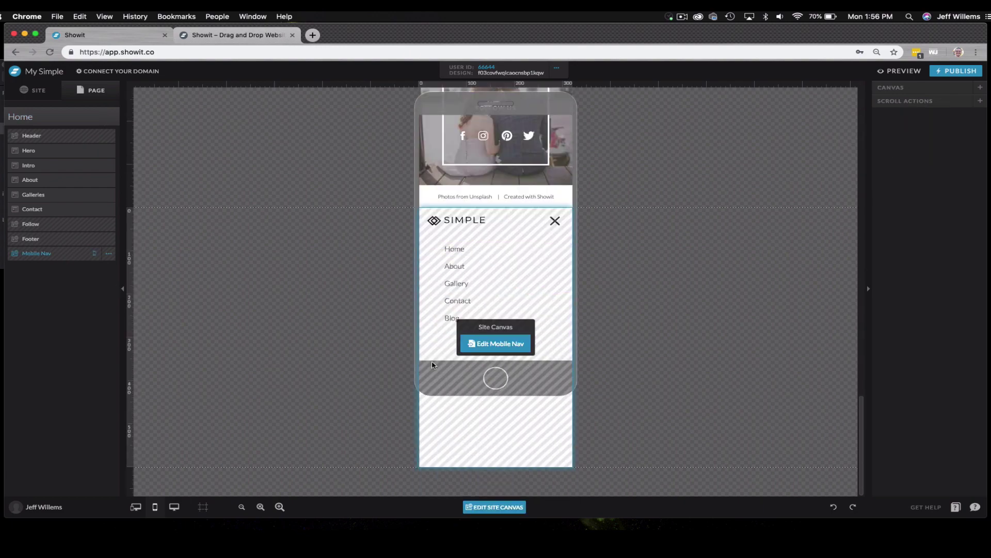
{"action": "left_click", "coordinate": [495, 344]}
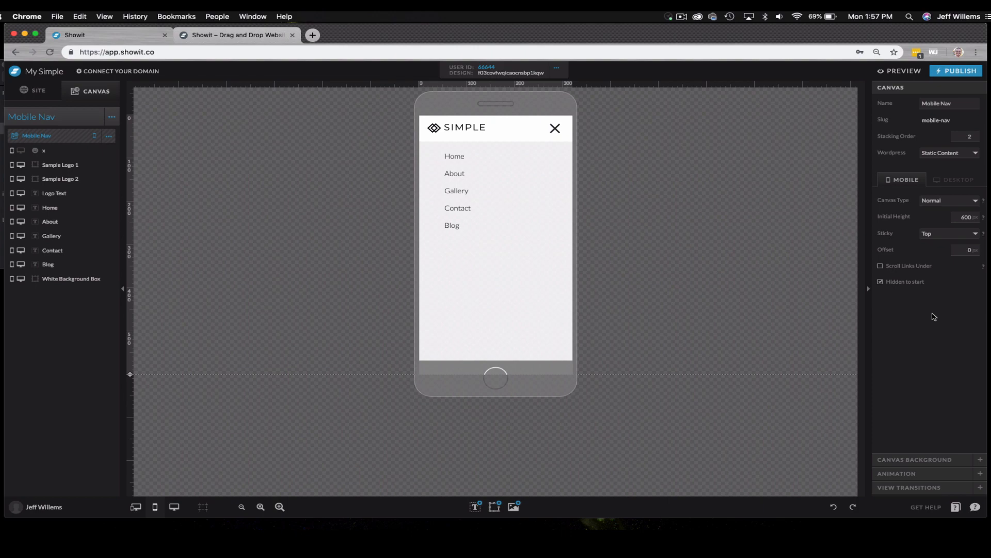
{"action": "mouse_move", "coordinate": [923, 292]}
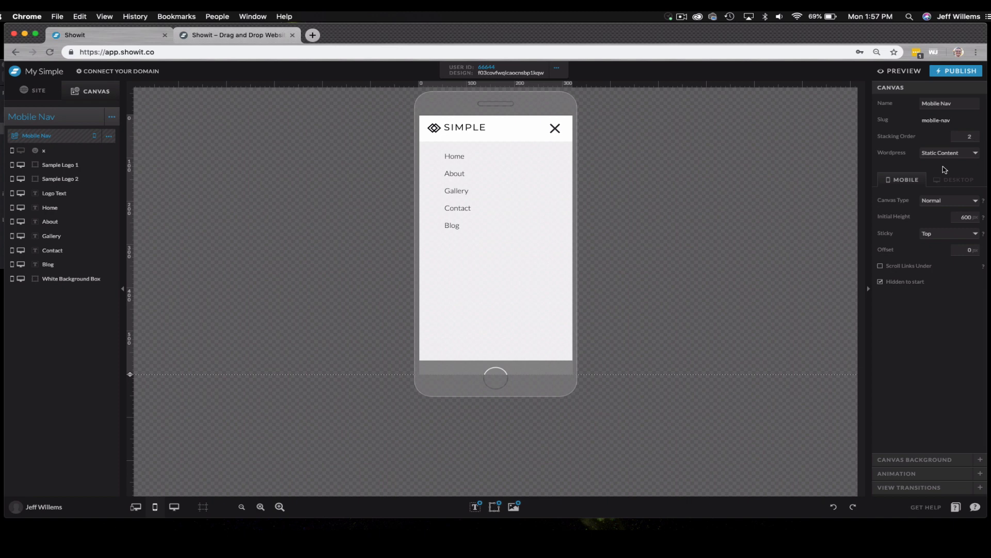
{"action": "left_click", "coordinate": [33, 91]}
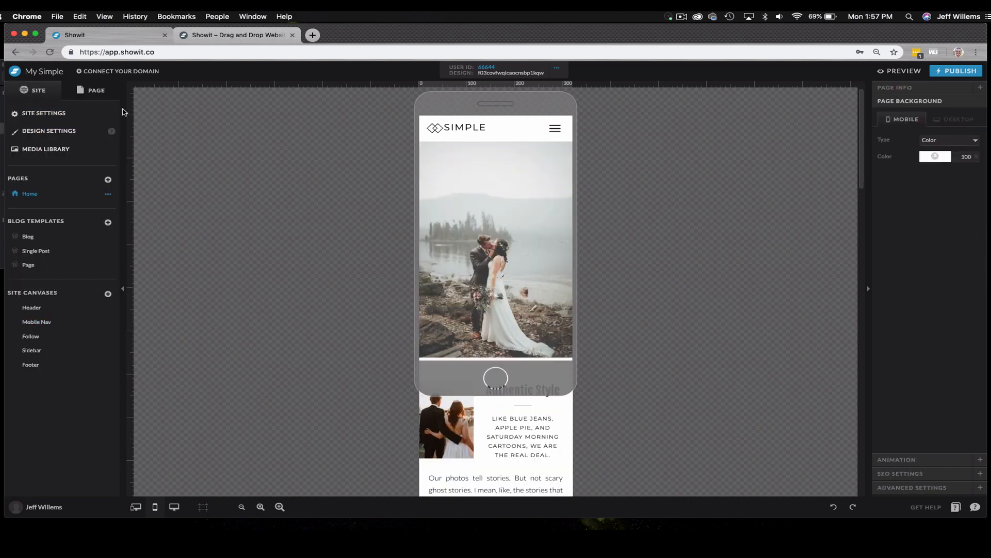
Show the Intro canvas settings: normal type, not sticky, not hidden to start.
{"action": "left_click", "coordinate": [496, 252]}
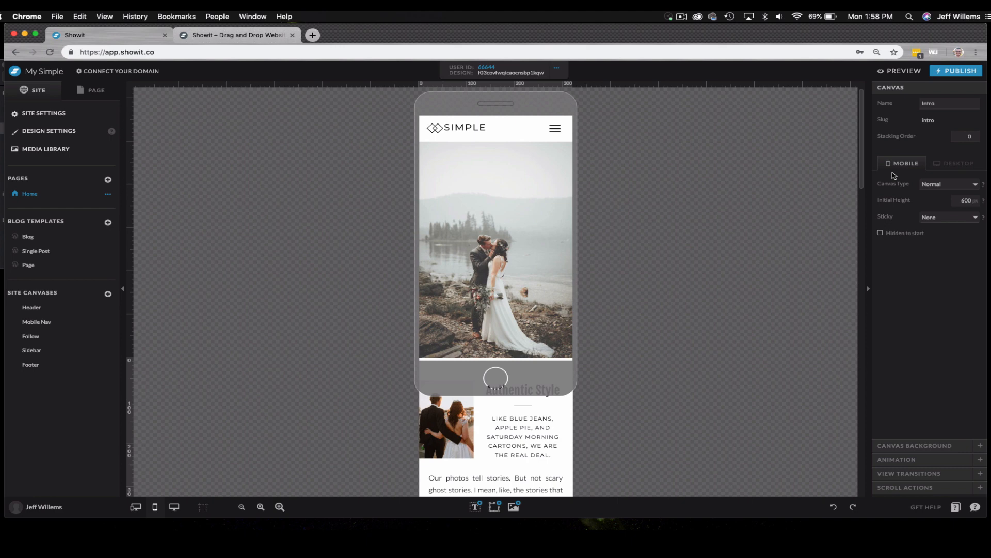
{"action": "mouse_move", "coordinate": [899, 165]}
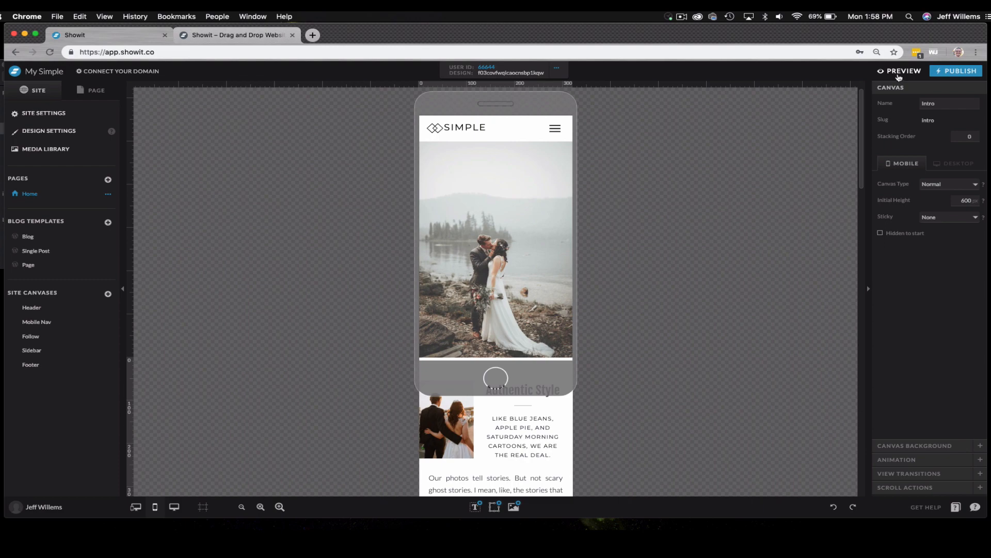
In mobile preview, verify the hamburger opens the nav menu and the X closes it.
{"action": "left_click", "coordinate": [900, 72]}
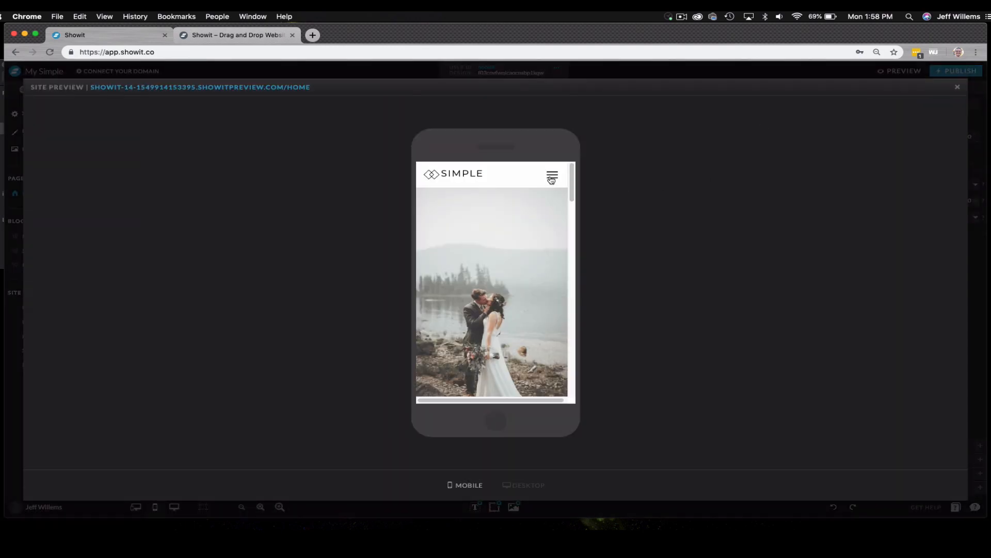
{"action": "left_click", "coordinate": [551, 174]}
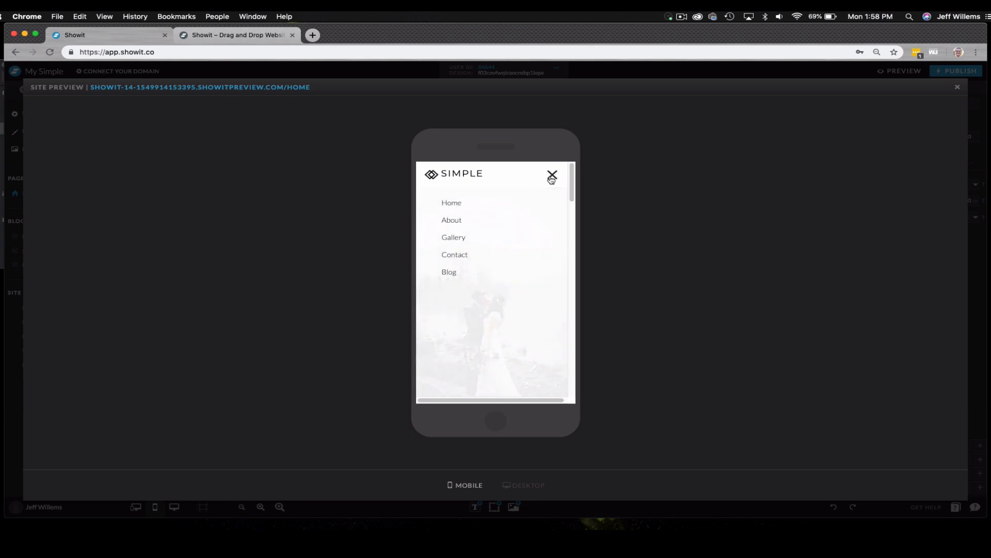
{"action": "mouse_move", "coordinate": [516, 178]}
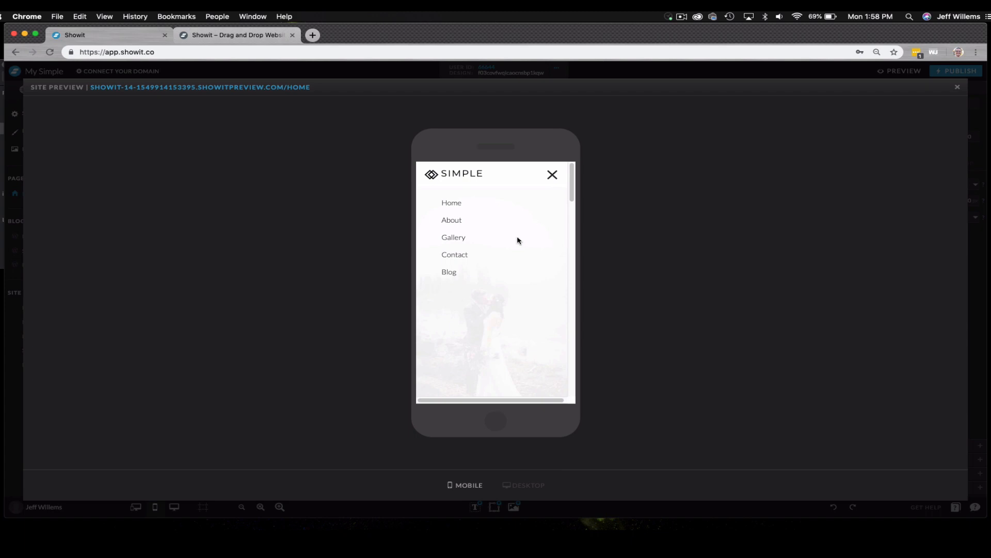
{"action": "left_click", "coordinate": [552, 174]}
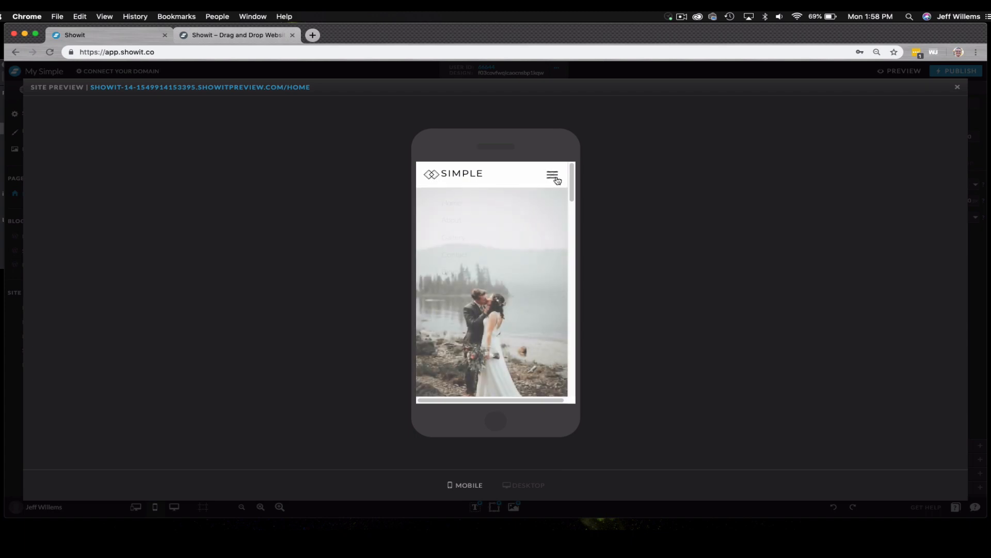
{"action": "scroll", "scroll_direction": "down", "scroll_amount": 3}
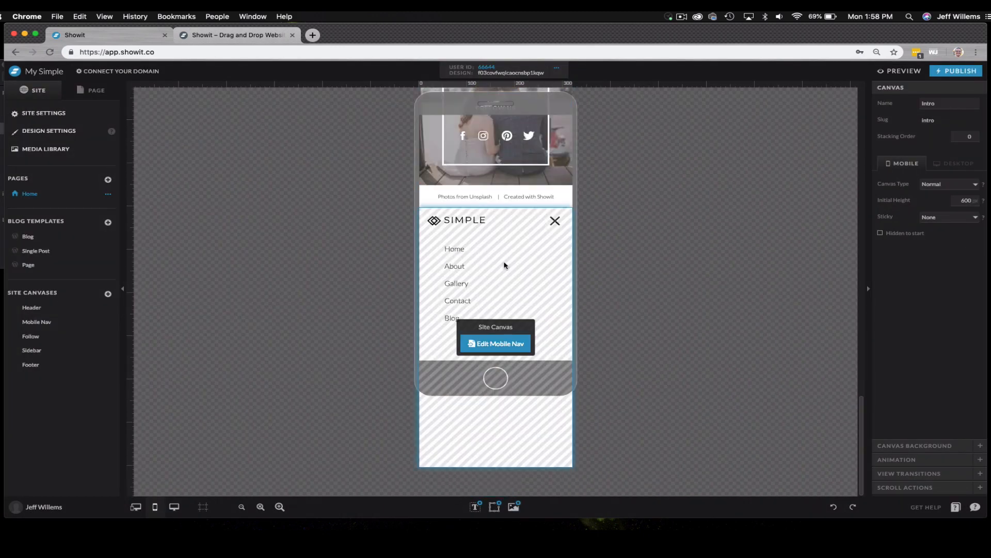
Link the Mobile Nav's Home text to the Home page with a Hide This Site Canvas action.
{"action": "left_click", "coordinate": [496, 344]}
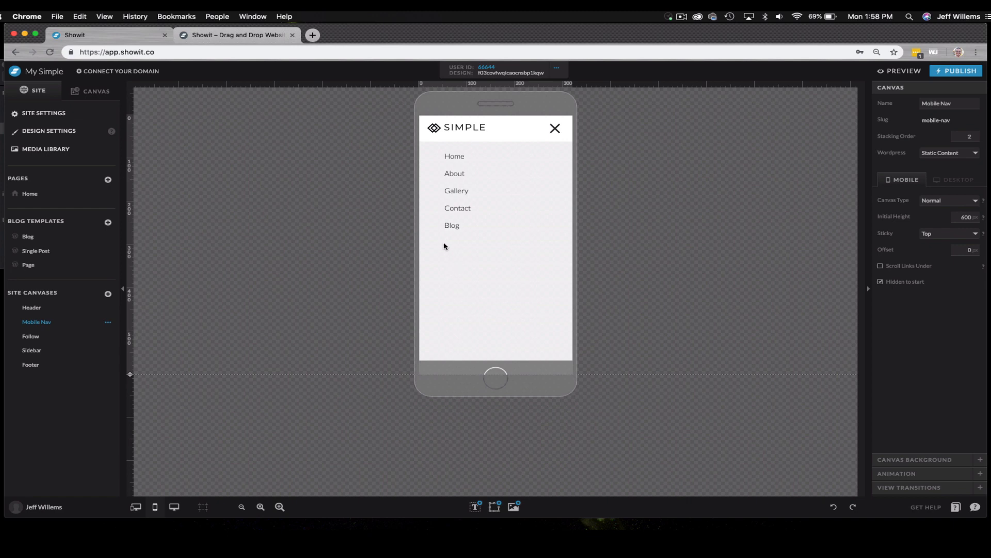
{"action": "left_click", "coordinate": [455, 156]}
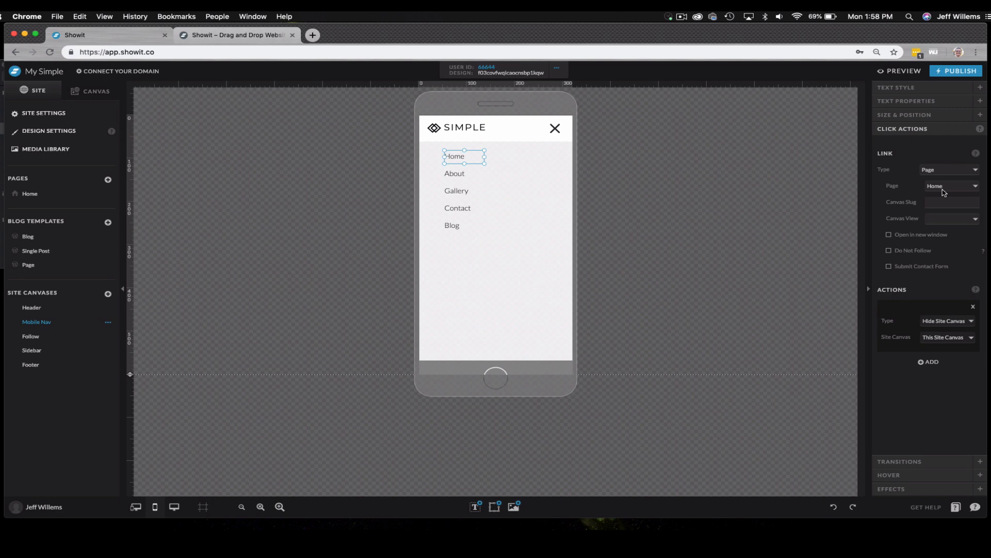
{"action": "mouse_move", "coordinate": [932, 270]}
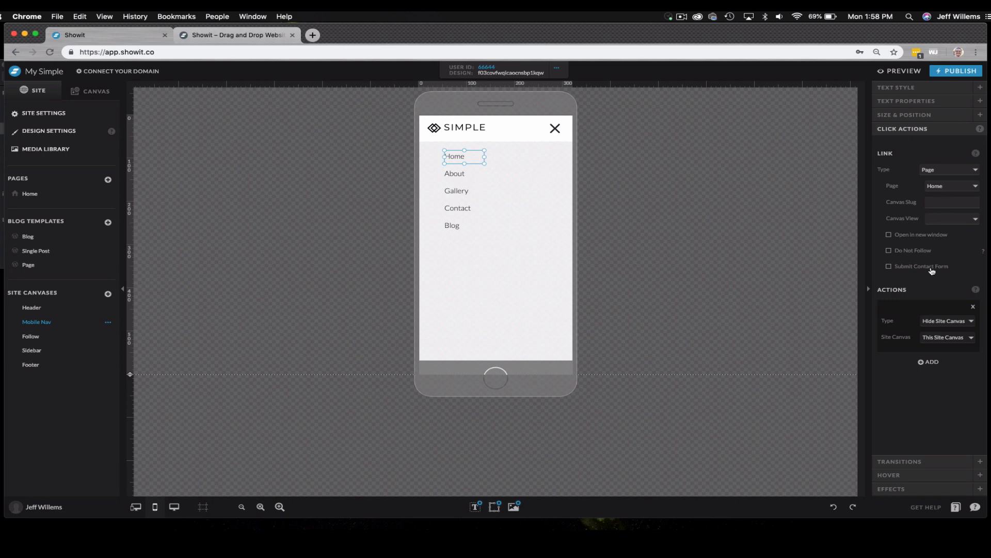
{"action": "mouse_move", "coordinate": [938, 363]}
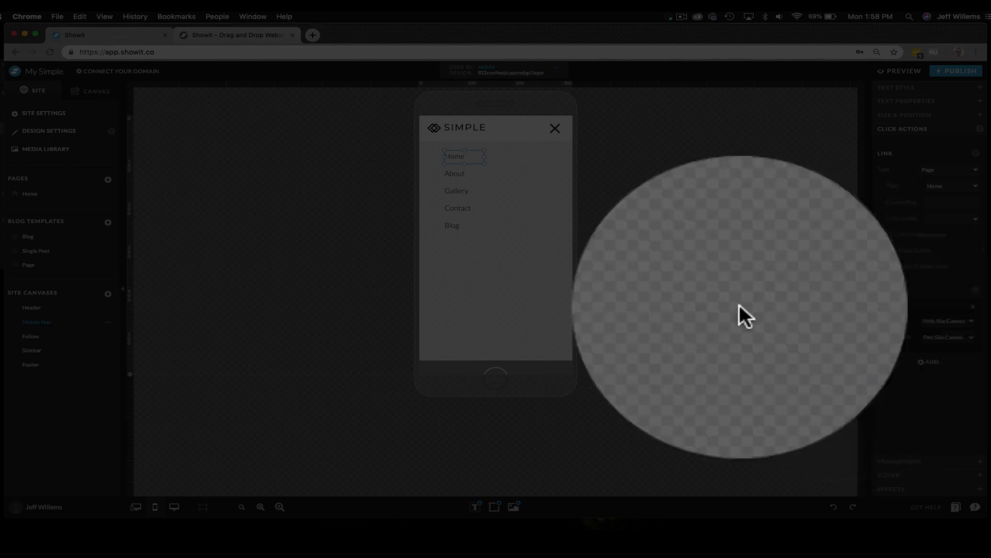
{"action": "left_click", "coordinate": [456, 190]}
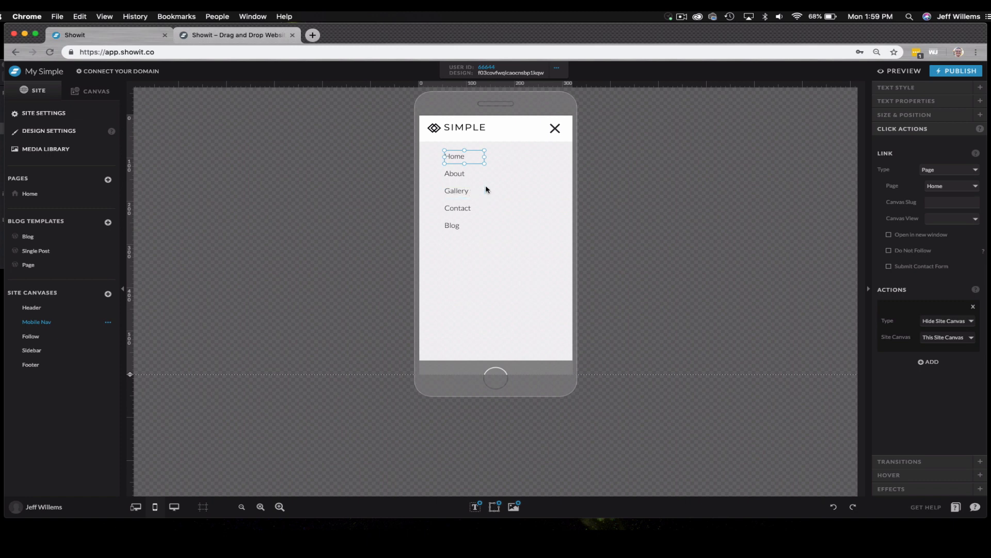
Give the menu's X icon no link and a Hide This Site Canvas click action.
{"action": "left_click", "coordinate": [554, 128]}
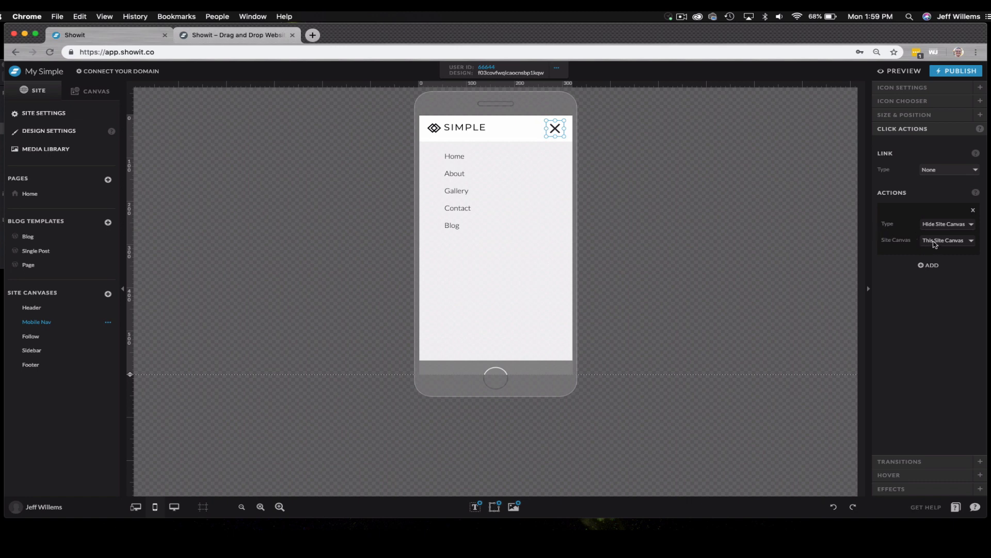
{"action": "mouse_move", "coordinate": [938, 251]}
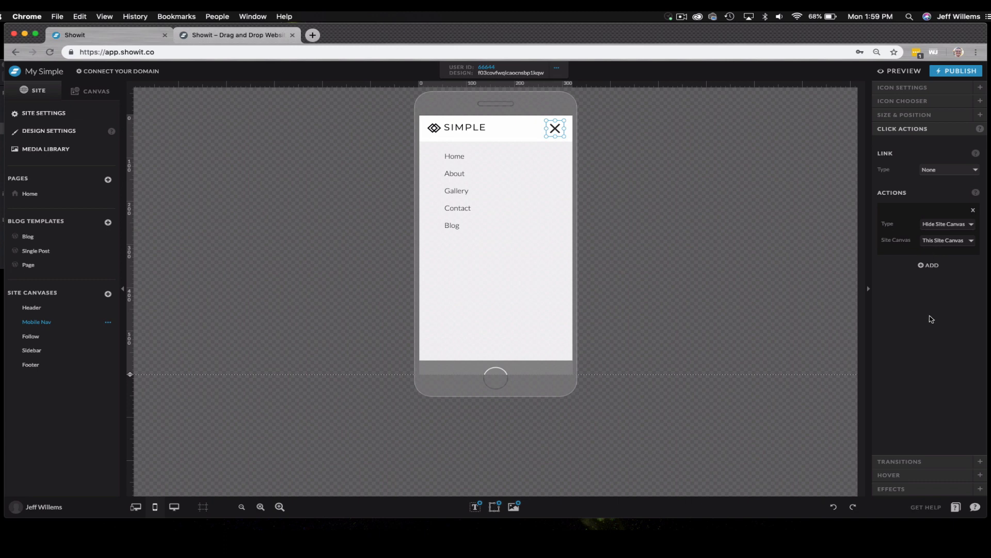
{"action": "mouse_move", "coordinate": [942, 320]}
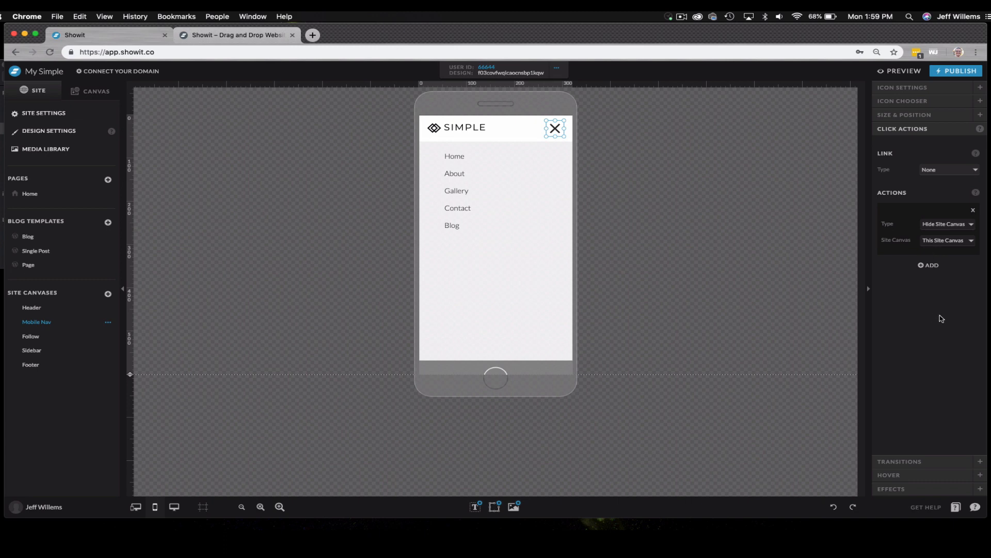